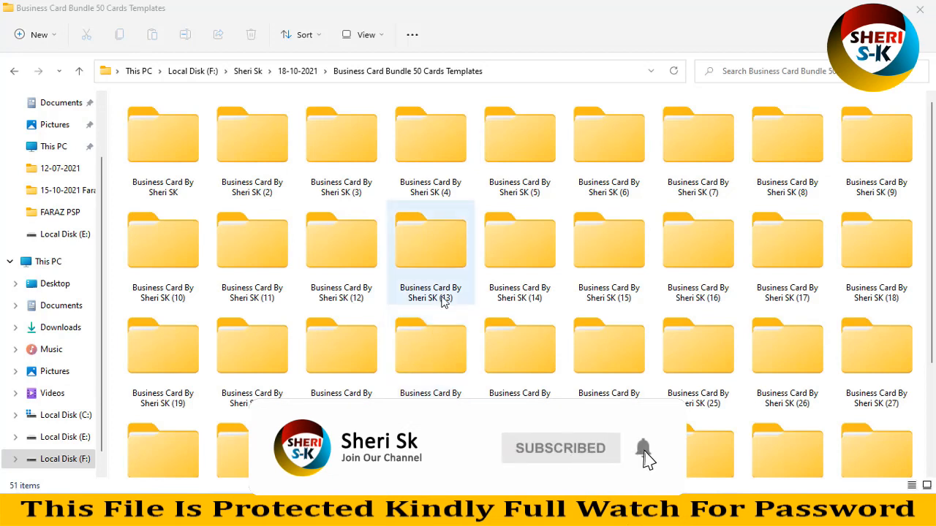
# Step: Browse into the Business Card By Sheri SK folder and view its four colour folders
pyautogui.click(341, 134)
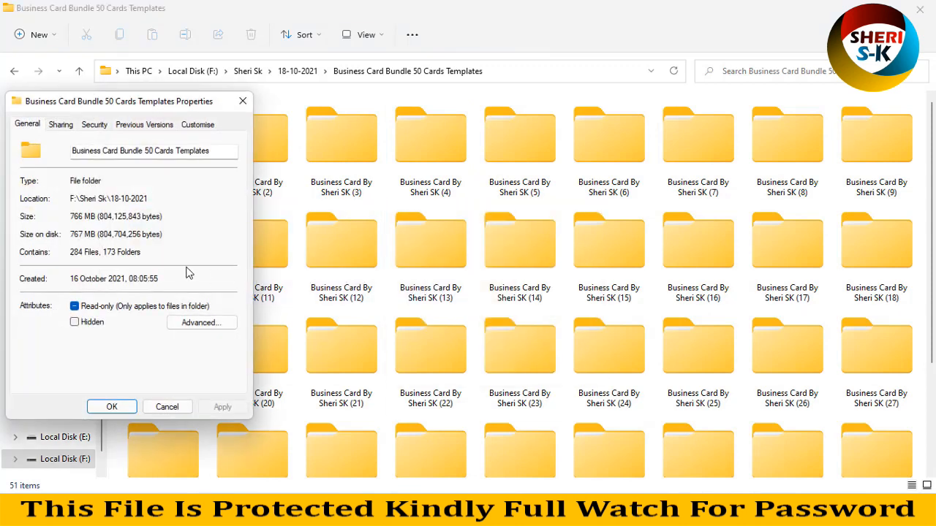
pyautogui.doubleClick(76, 251)
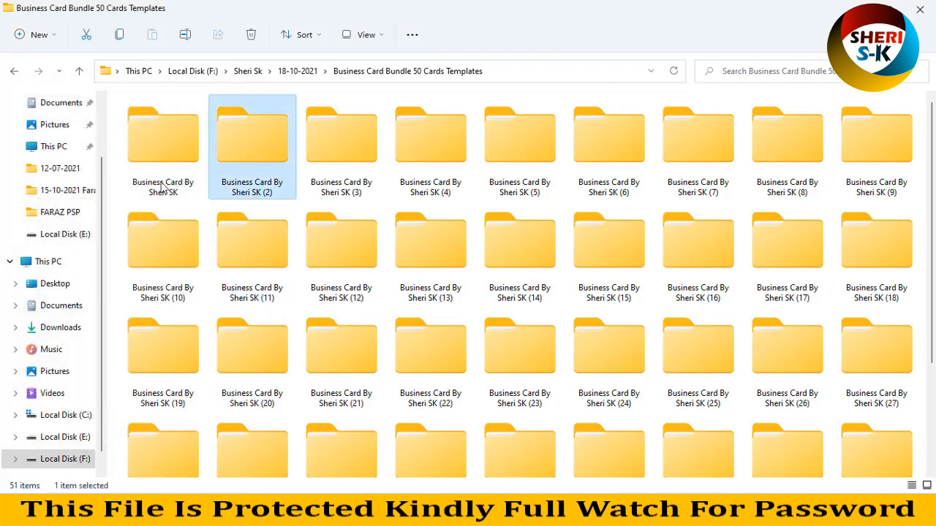
pyautogui.doubleClick(162, 134)
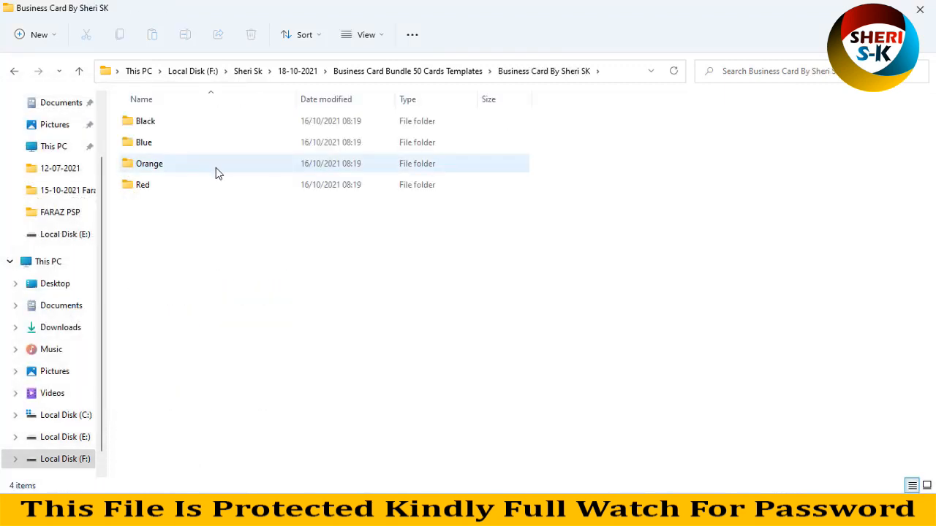
pyautogui.press('ctrl+a')
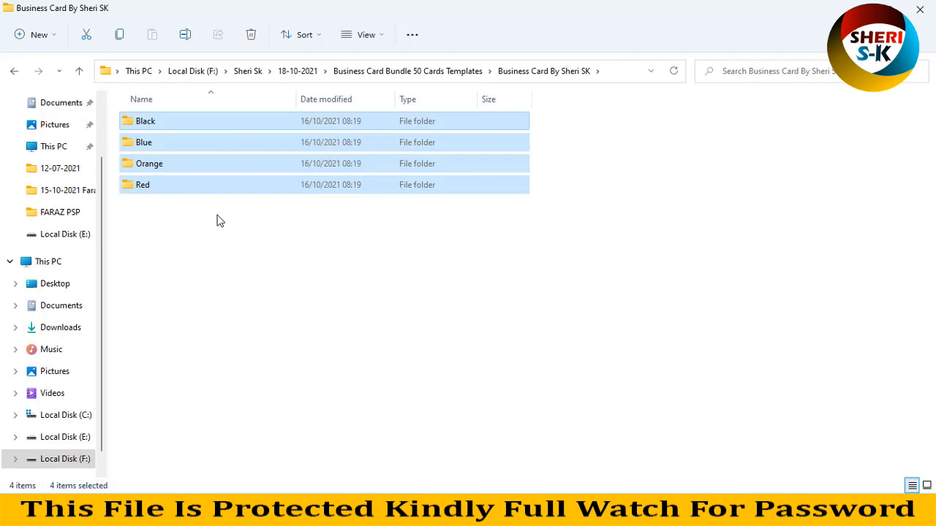
pyautogui.click(368, 35)
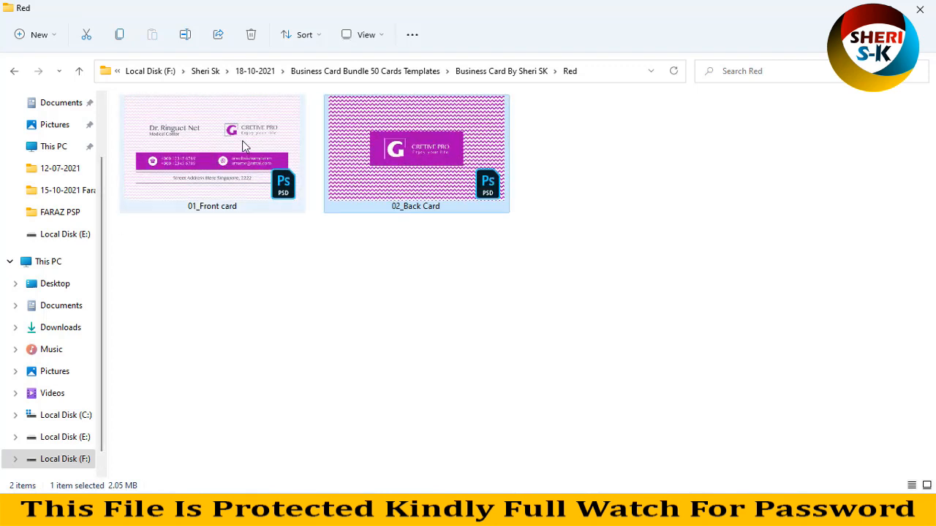
pyautogui.moveTo(222, 173)
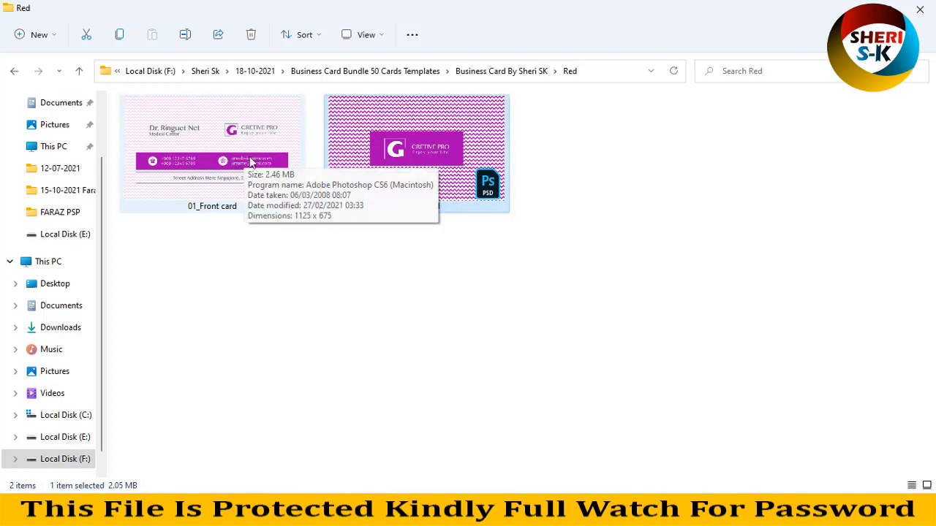
pyautogui.moveTo(222, 159)
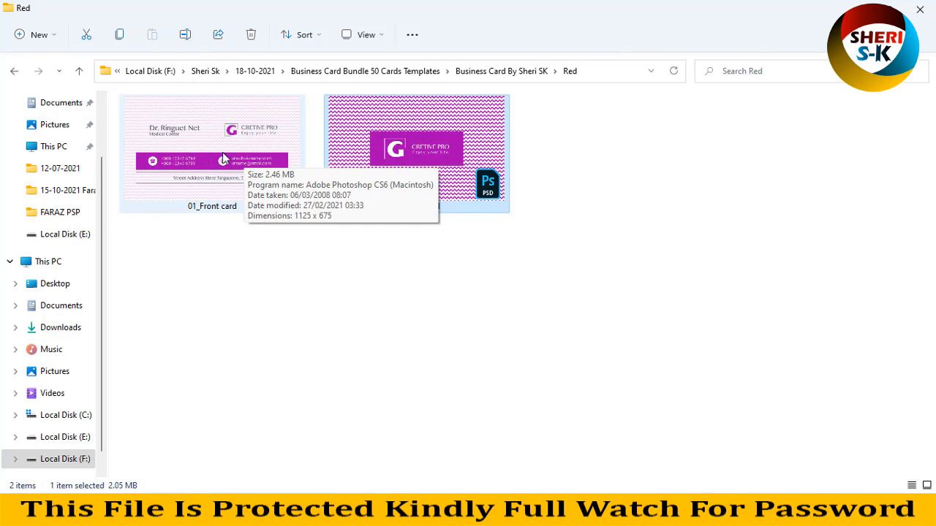
pyautogui.moveTo(13, 70)
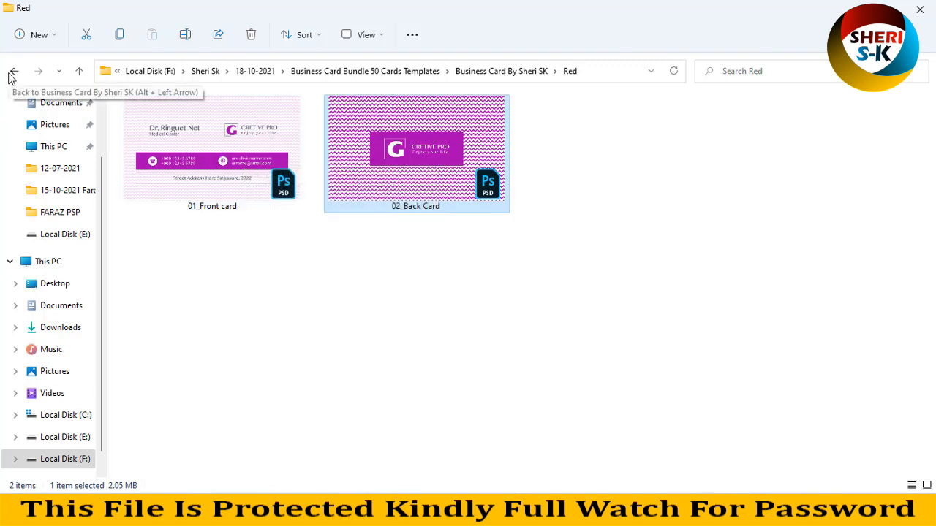
# Step: Look into the Black folder, then go to Business Card By Sheri SK (40) and into its Blue folder
pyautogui.click(13, 70)
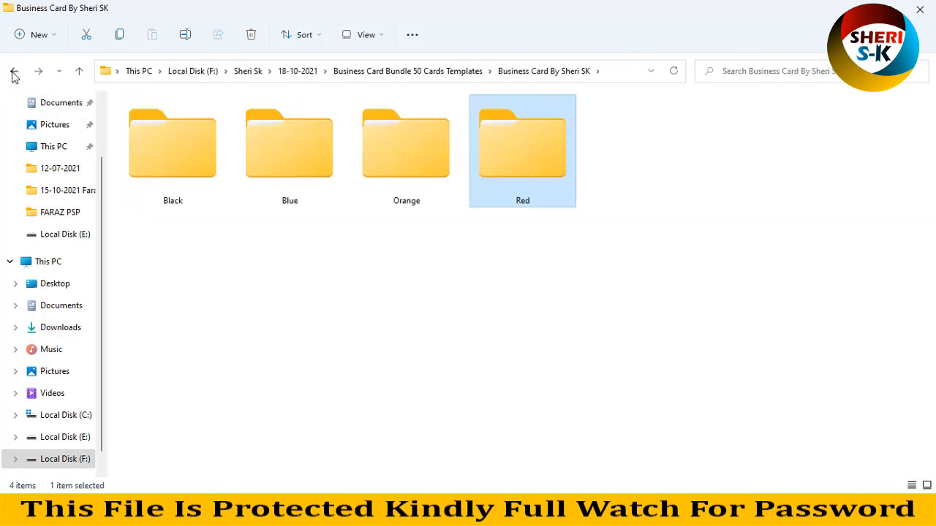
pyautogui.click(172, 146)
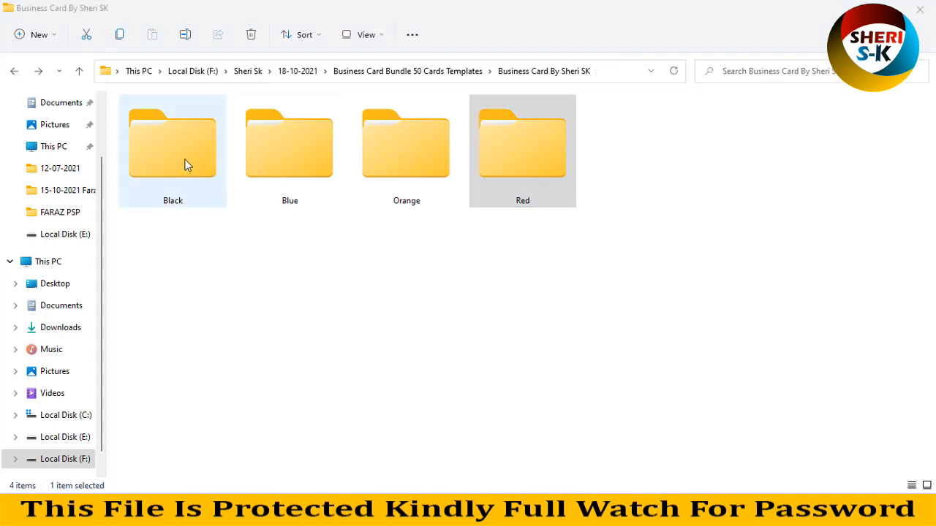
pyautogui.doubleClick(173, 145)
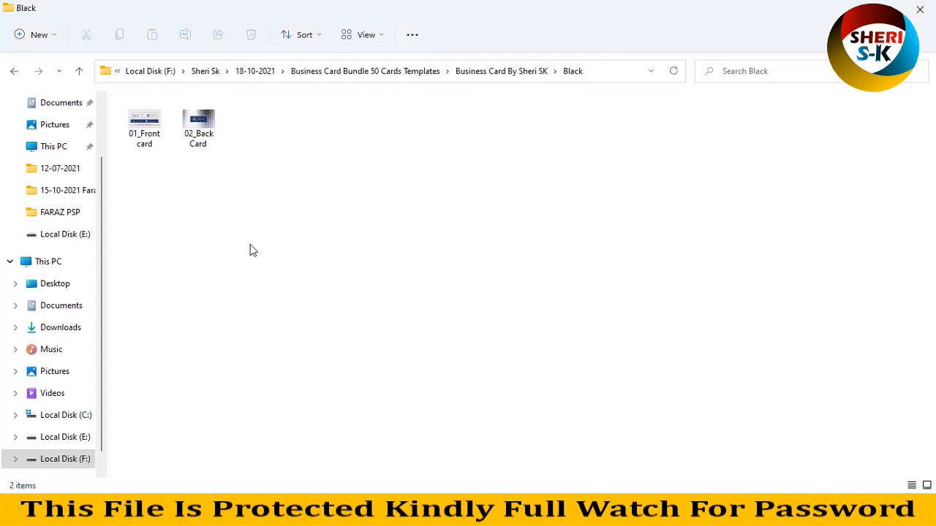
pyautogui.click(13, 70)
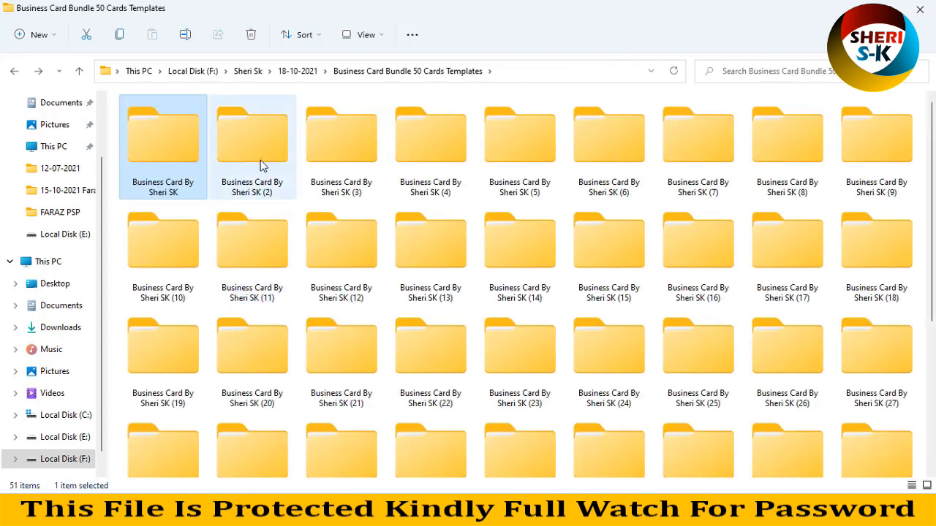
pyautogui.scroll(-3)
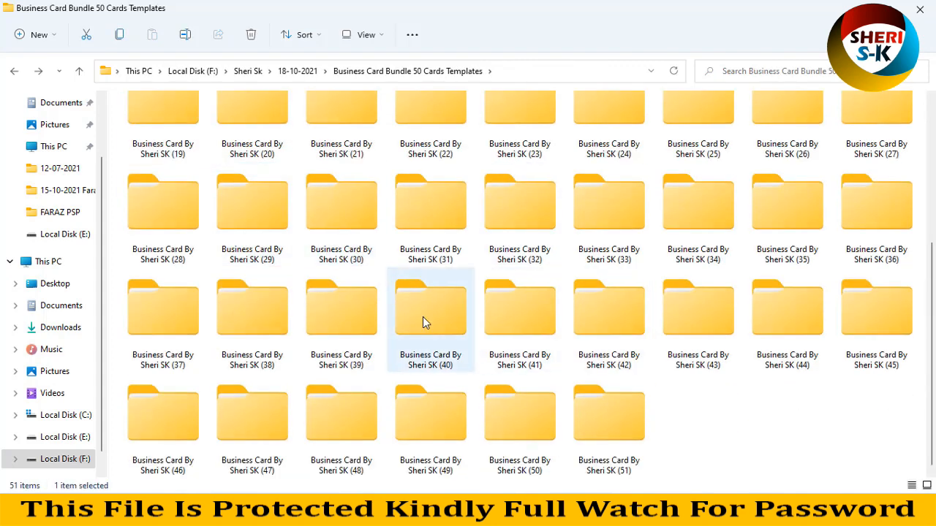
pyautogui.doubleClick(430, 307)
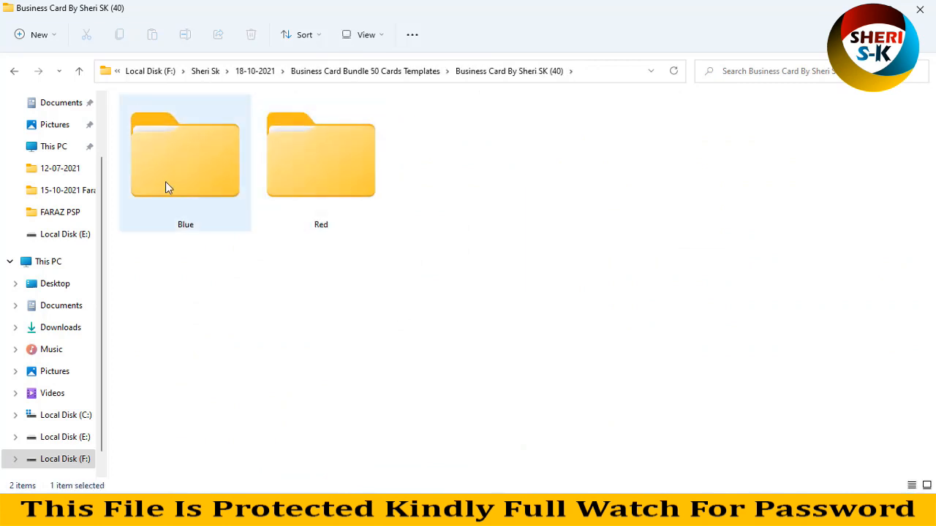
pyautogui.doubleClick(184, 154)
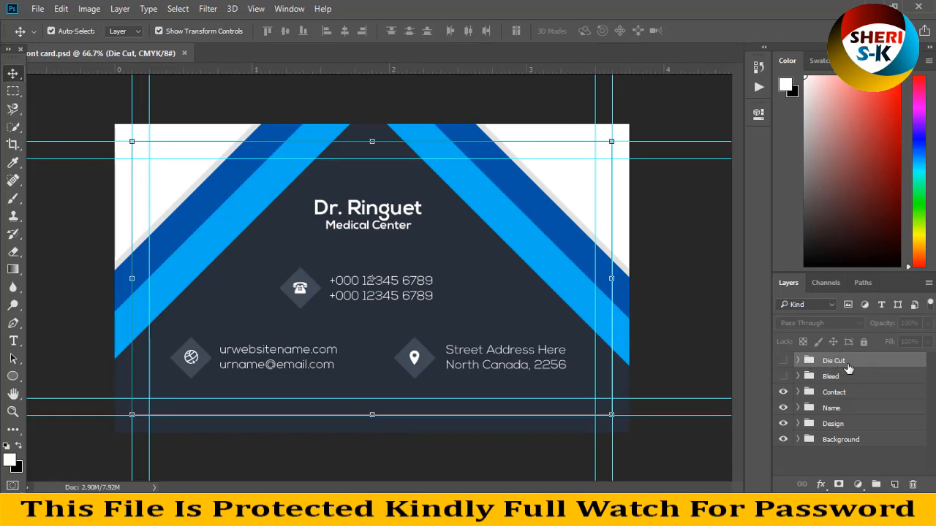
# Step: Fill the Background group with a yellow Solid Color layer and select Rectangle 1 in the Design group
pyautogui.click(841, 438)
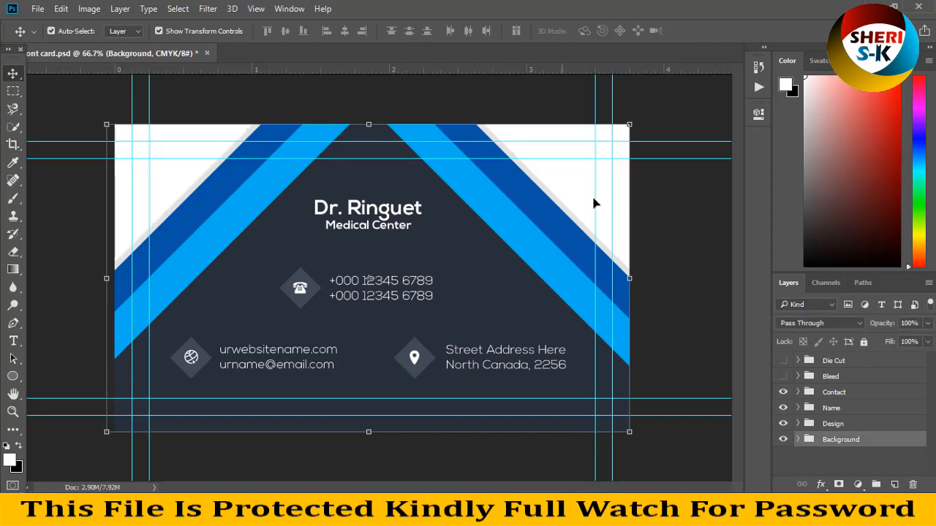
pyautogui.click(798, 438)
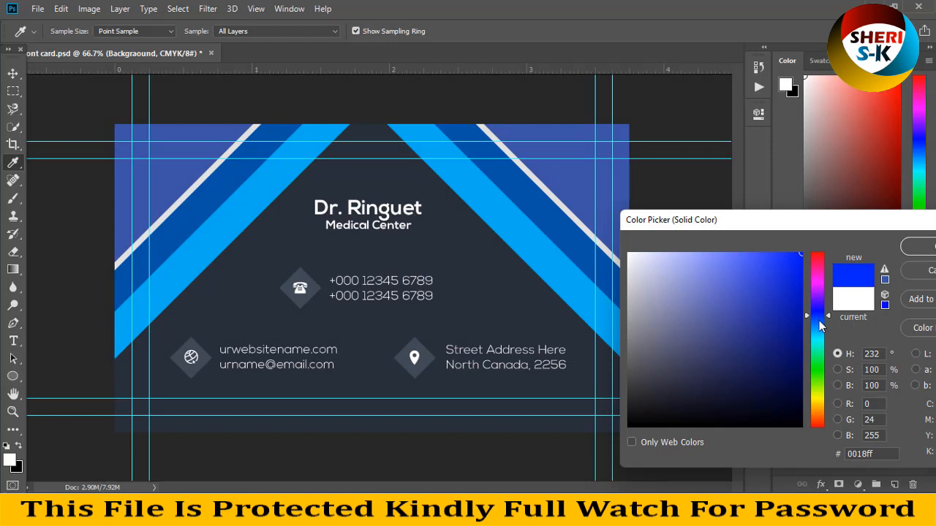
pyautogui.moveTo(817, 316); pyautogui.dragTo(817, 394)
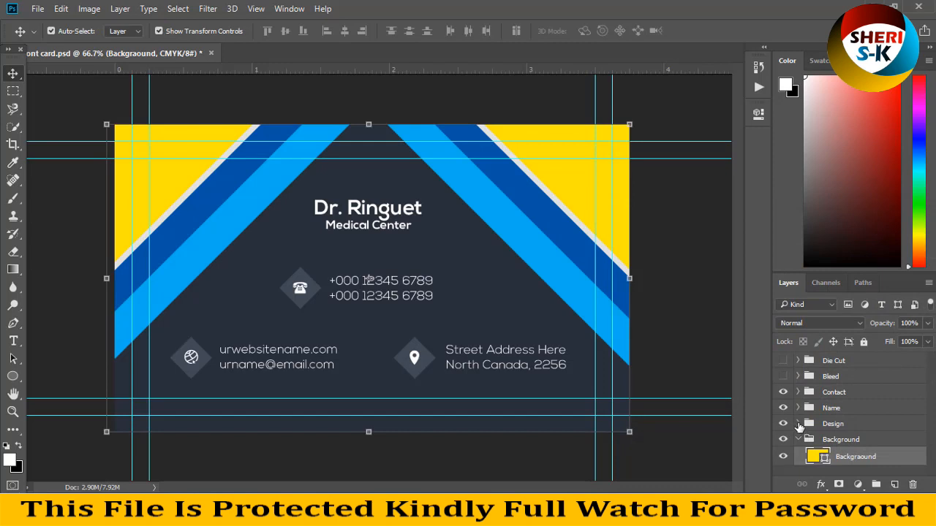
pyautogui.click(798, 424)
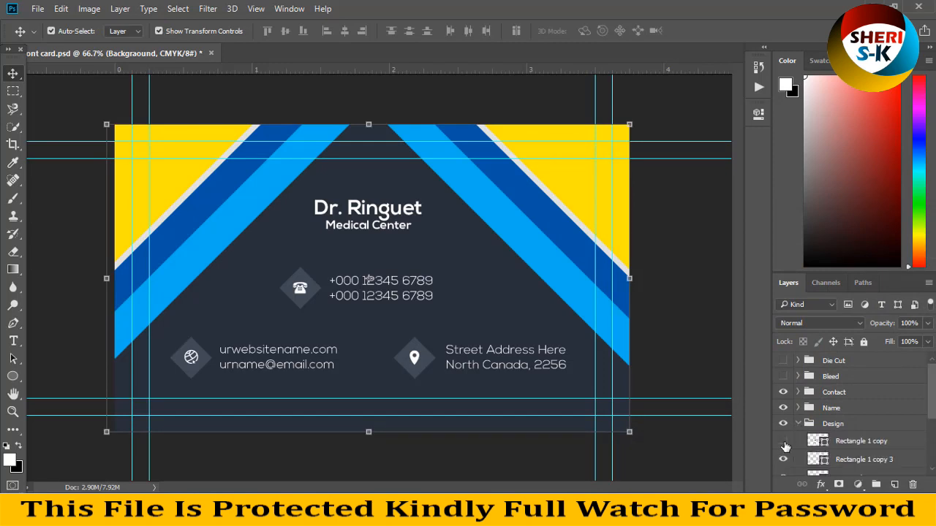
pyautogui.click(784, 441)
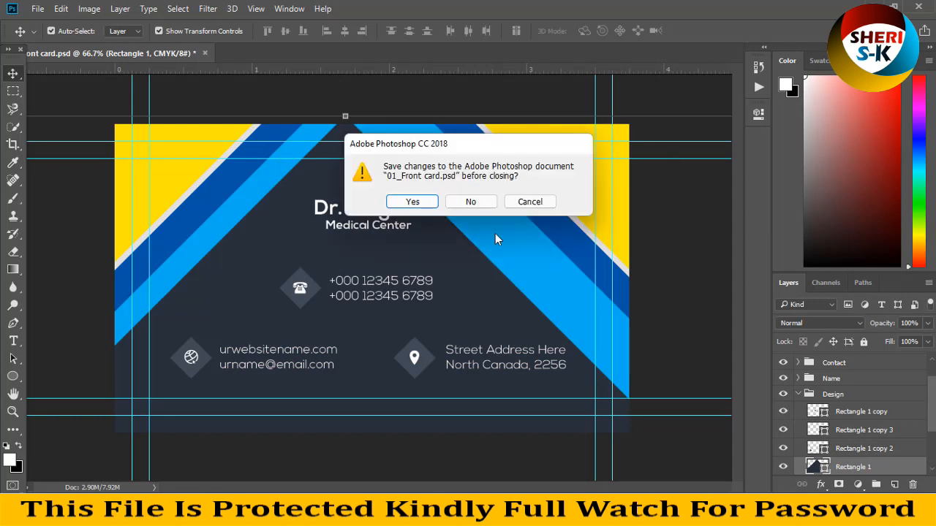
# Step: Save the front card's changes, then browse to another Sheri SK folder and into a colour variant
pyautogui.click(471, 202)
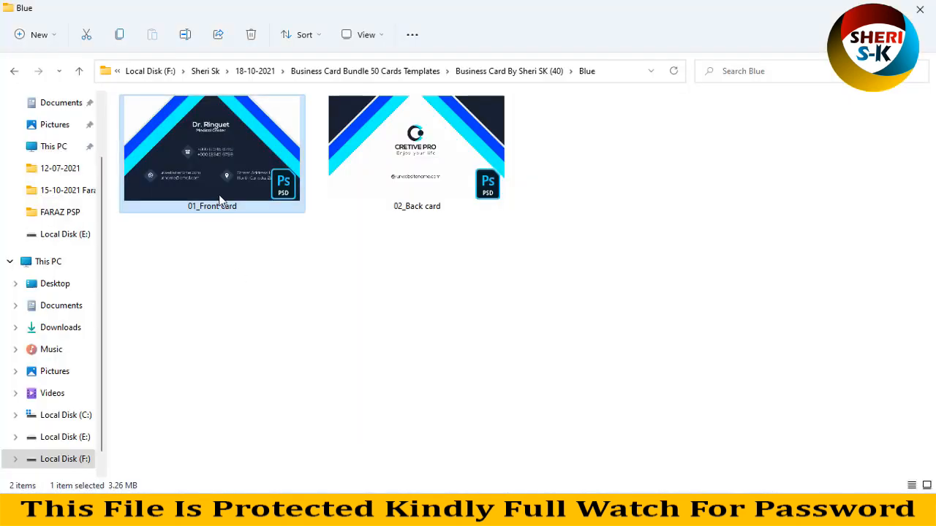
pyautogui.click(11, 70)
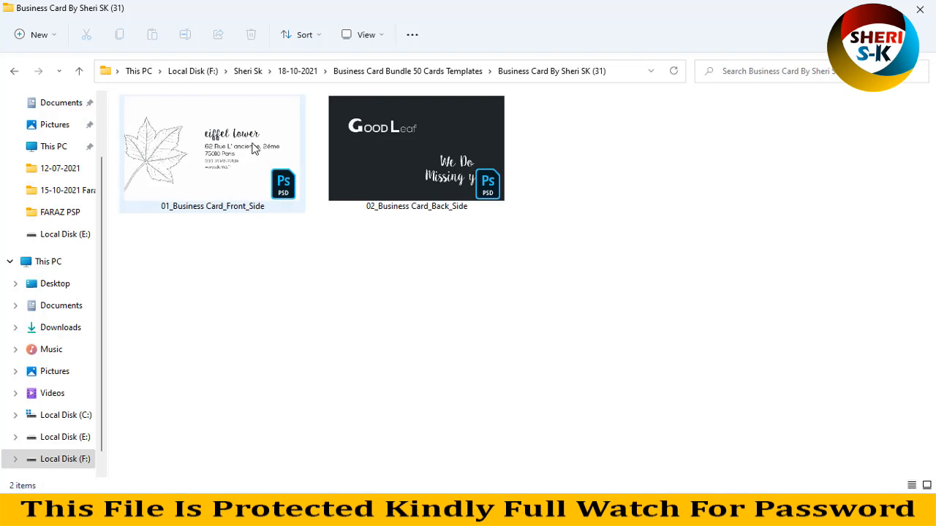
pyautogui.click(212, 146)
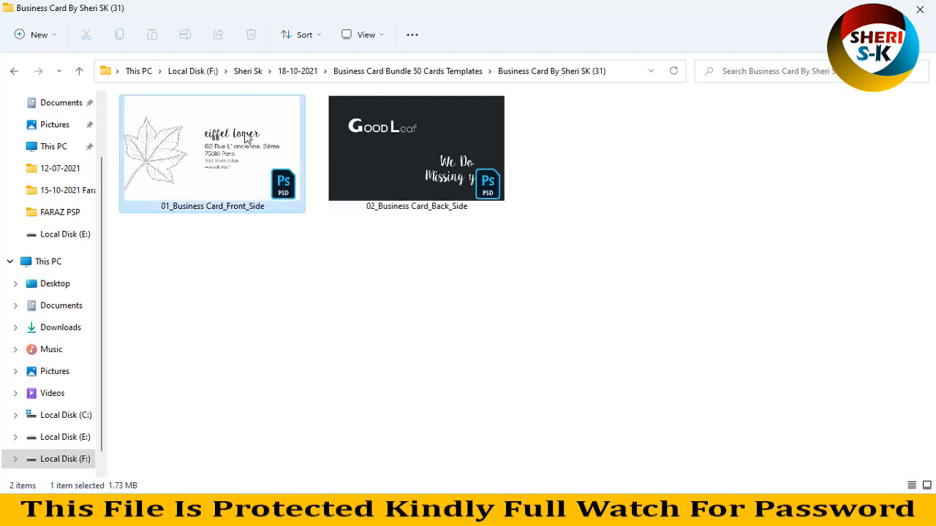
pyautogui.moveTo(278, 138)
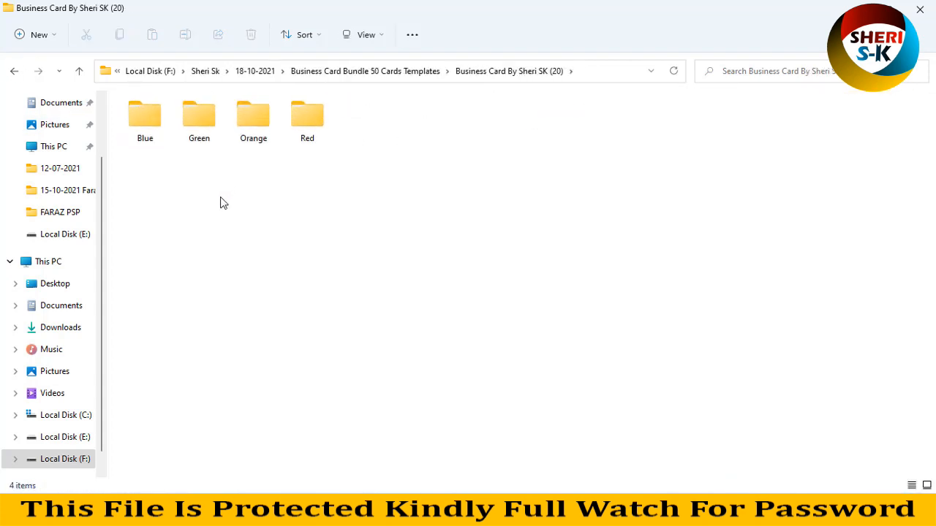
pyautogui.doubleClick(307, 114)
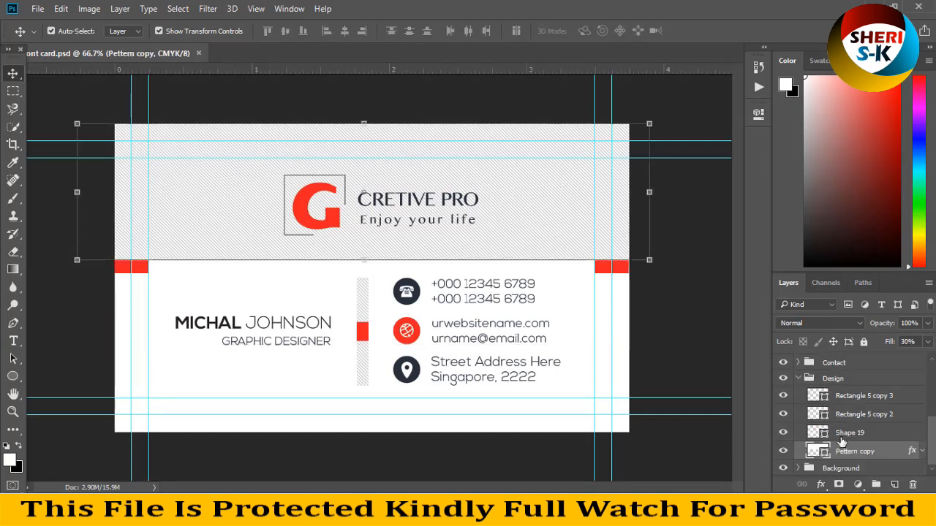
pyautogui.click(783, 451)
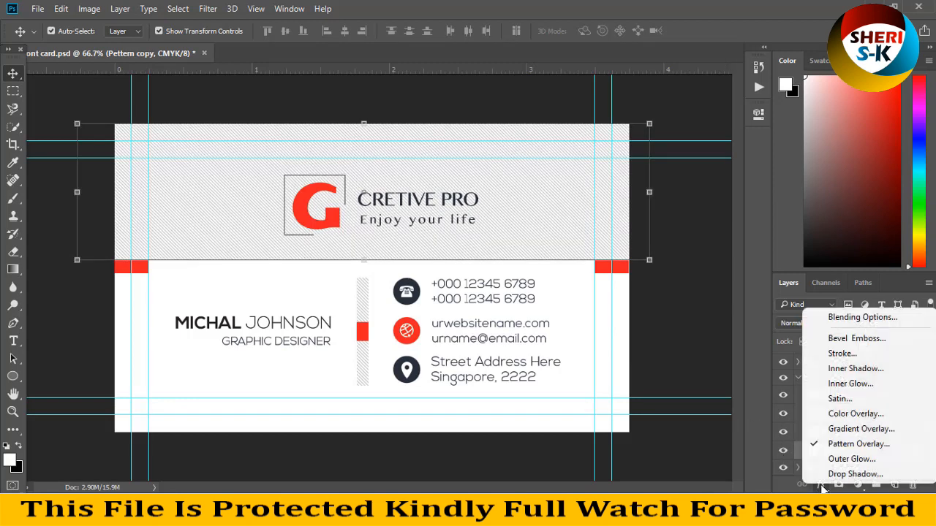
pyautogui.click(858, 445)
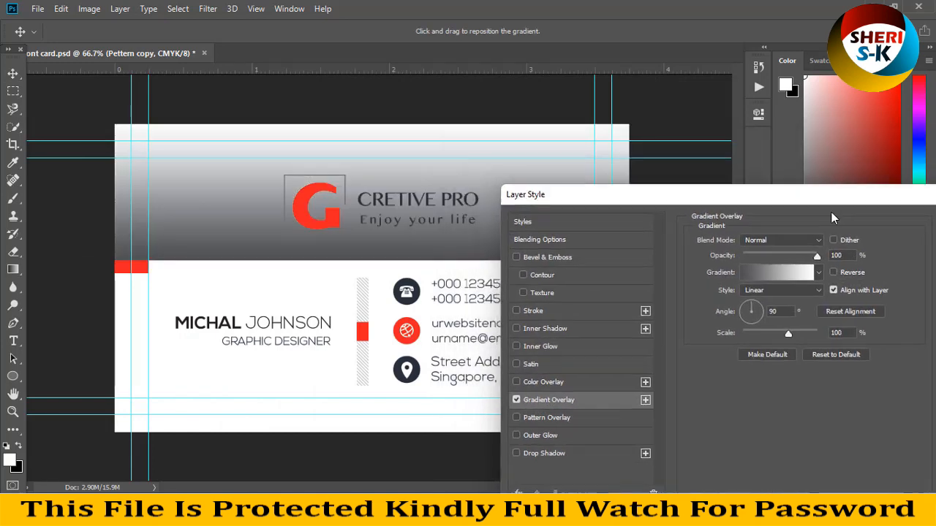
pyautogui.click(775, 272)
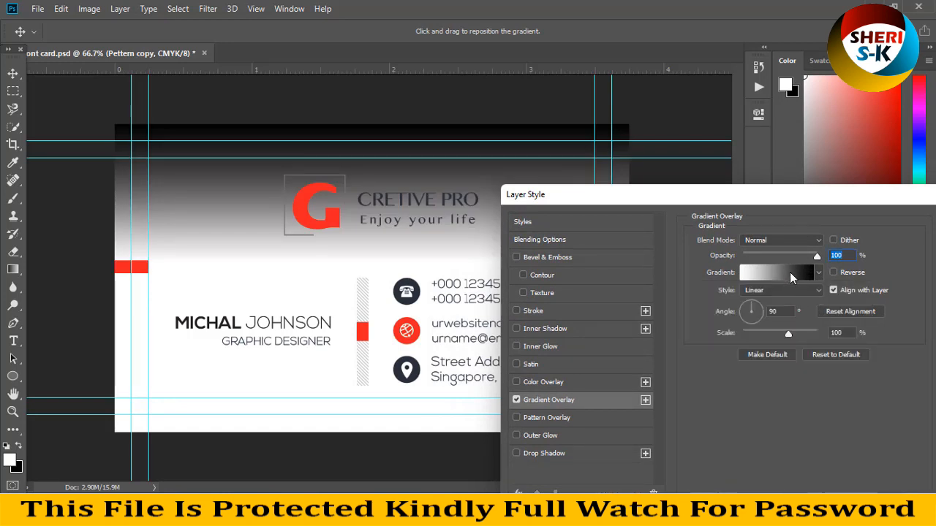
pyautogui.click(775, 272)
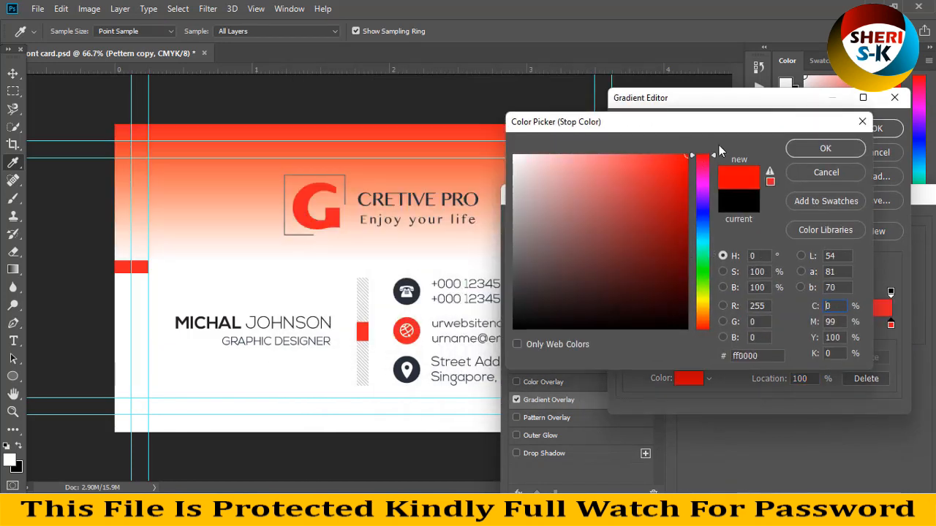
pyautogui.click(824, 147)
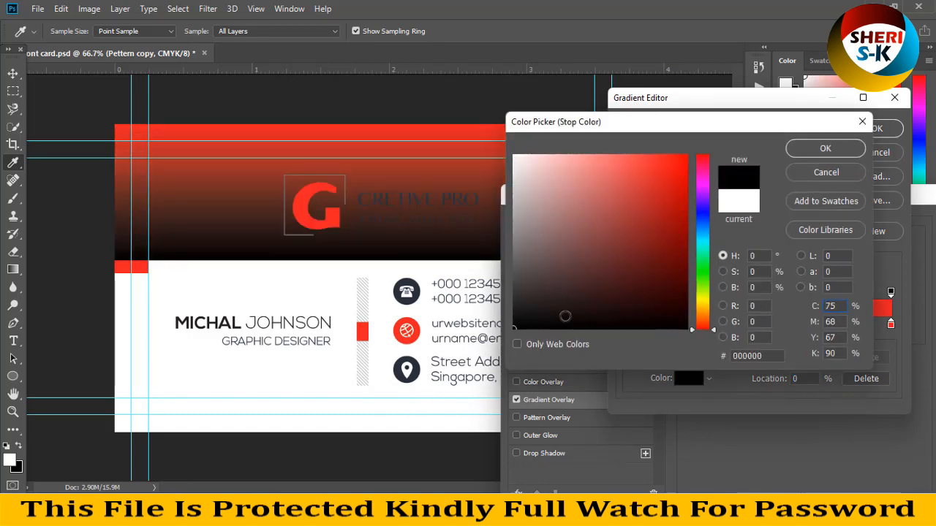
pyautogui.click(605, 178)
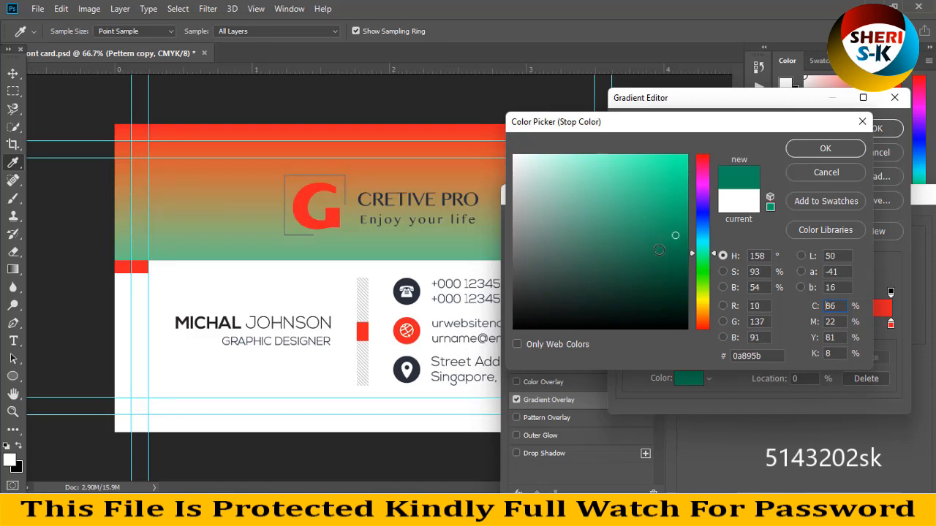
pyautogui.click(656, 271)
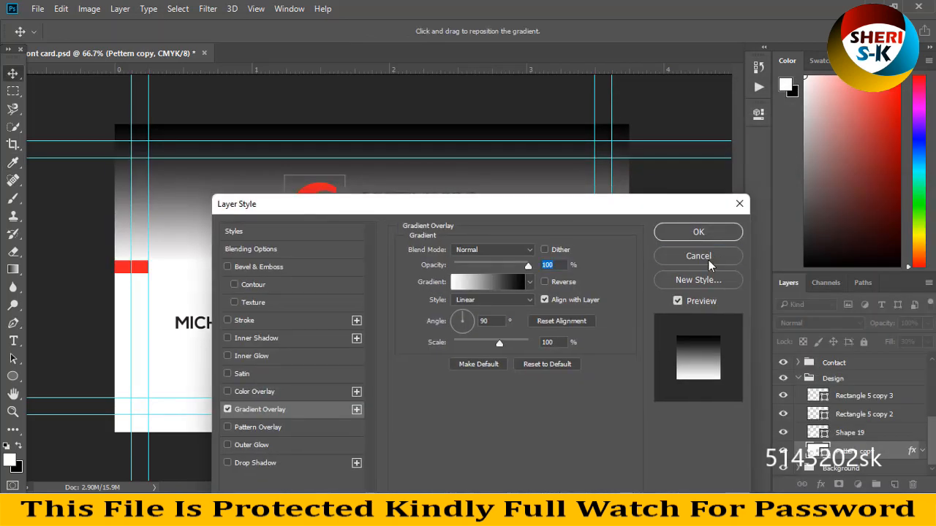
pyautogui.click(698, 256)
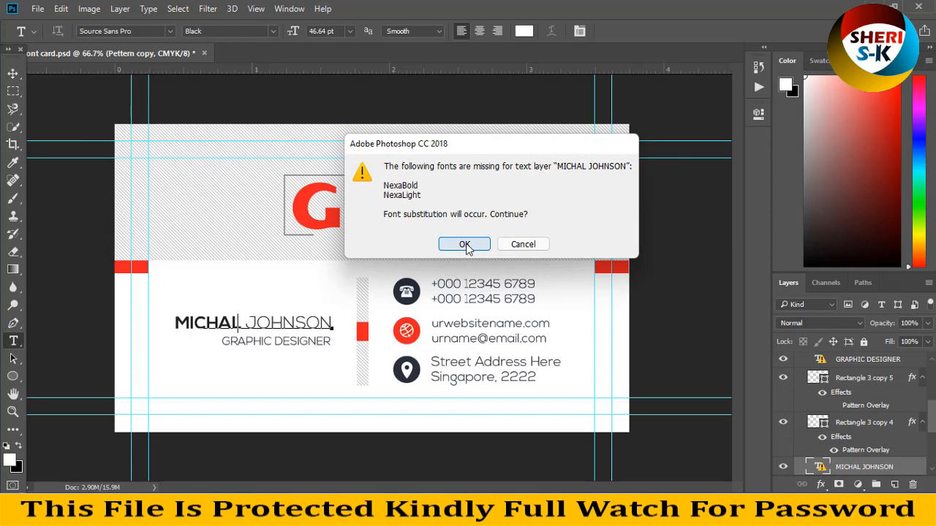
pyautogui.click(464, 244)
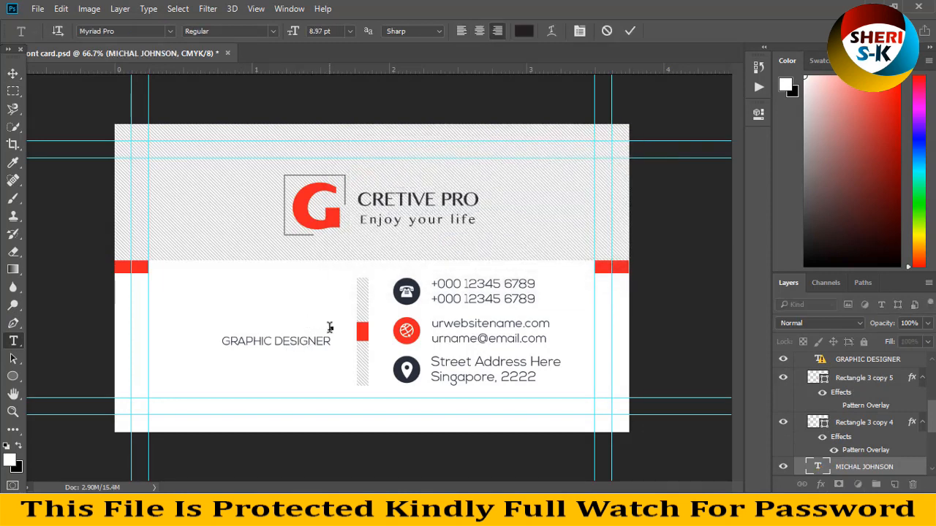
pyautogui.write('SHERI S')
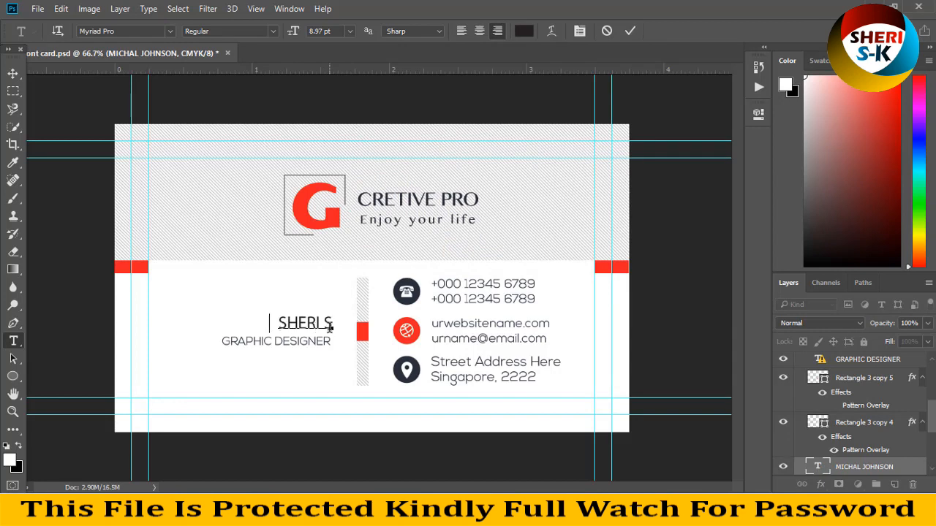
pyautogui.write('K')
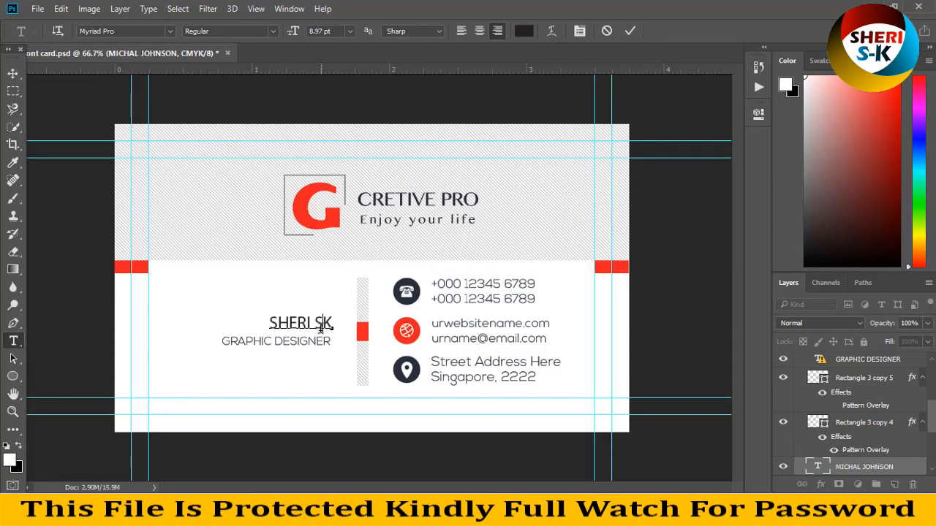
# Step: Colour the SK letters red, make SHERI Bold, and commit the name edit
pyautogui.click(524, 30)
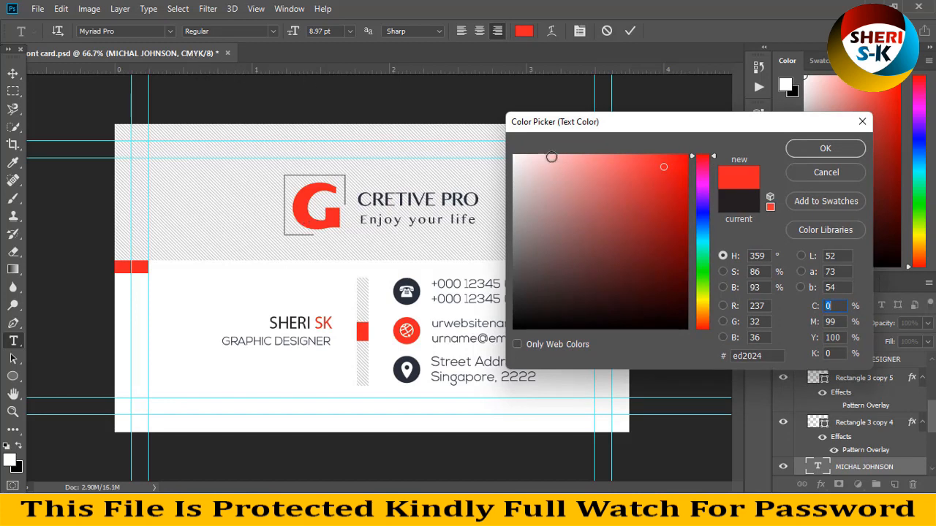
pyautogui.click(825, 148)
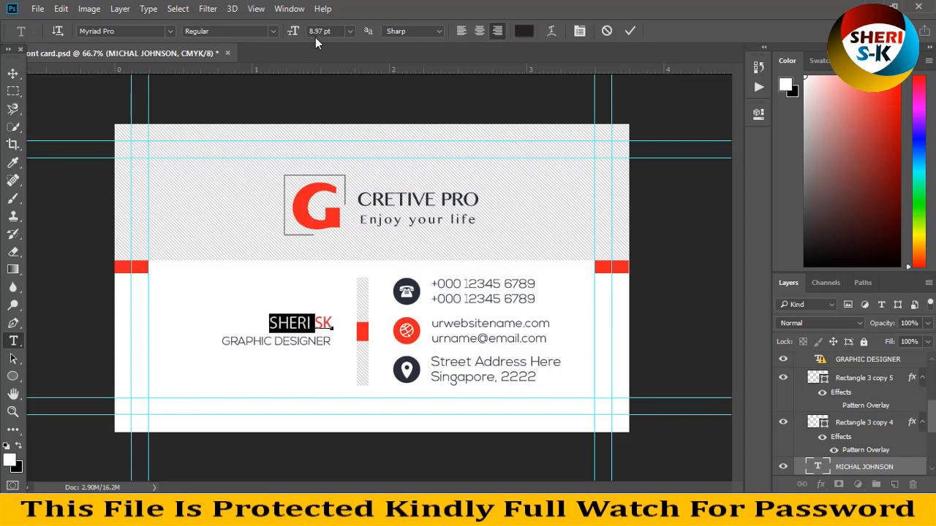
pyautogui.click(226, 30)
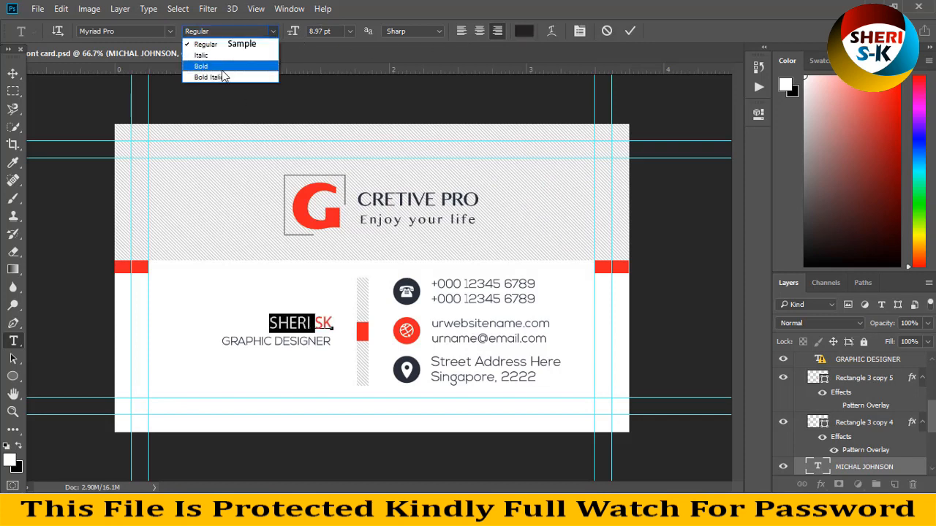
pyautogui.click(200, 66)
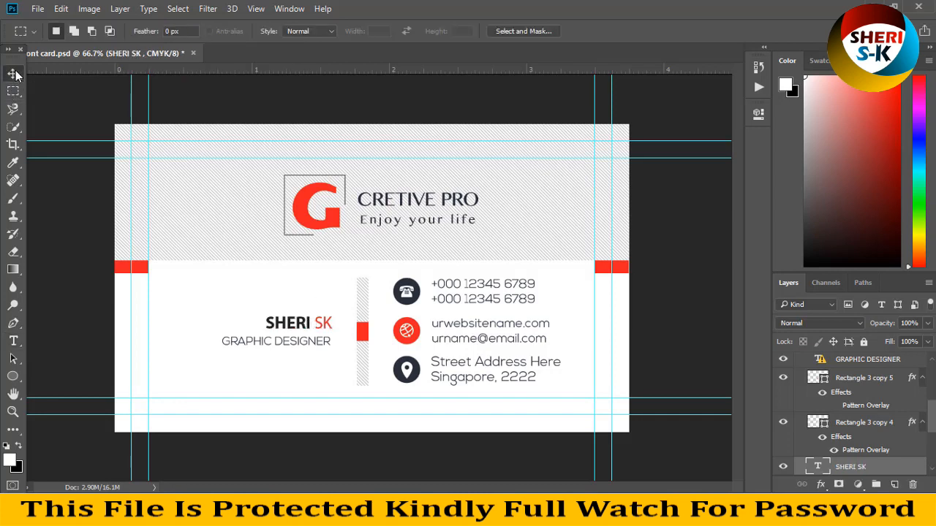
pyautogui.click(13, 74)
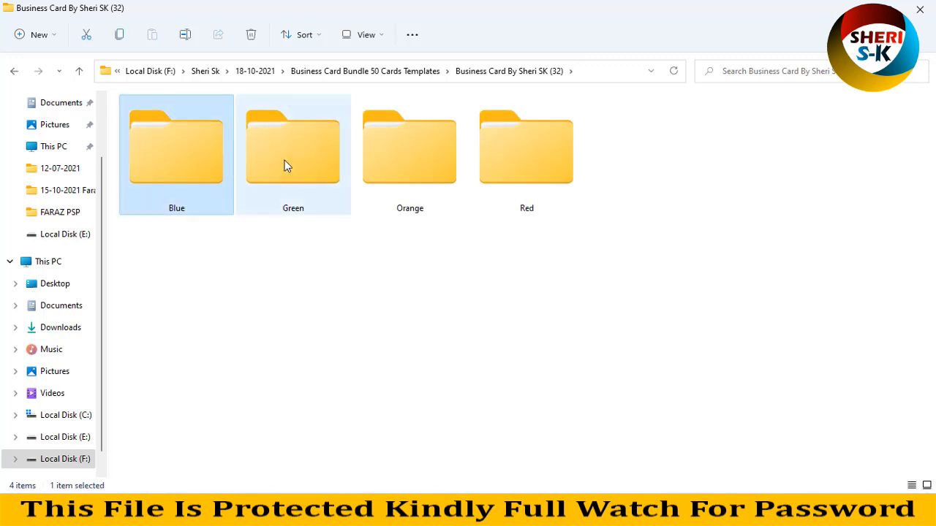
# Step: Look into the Green folder, then scroll through the bundle's card folder list and back to the top
pyautogui.doubleClick(293, 146)
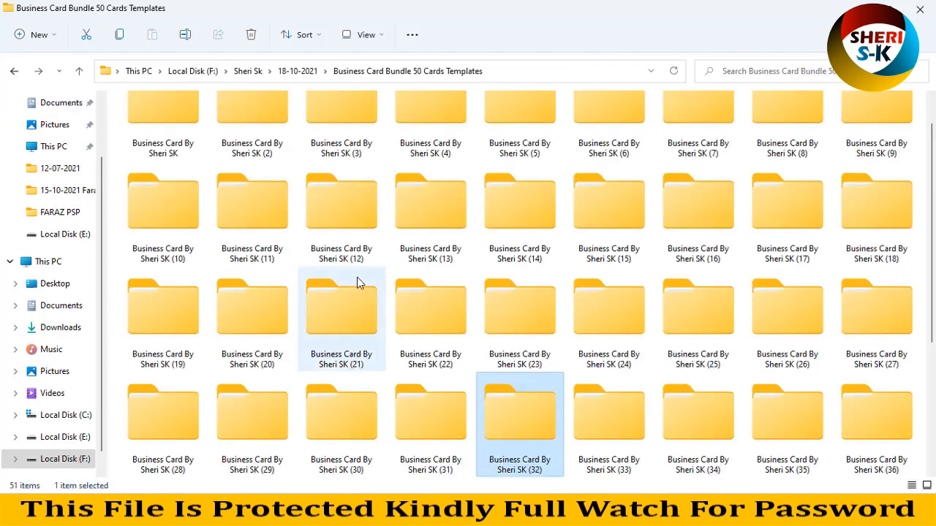
pyautogui.scroll(-3)
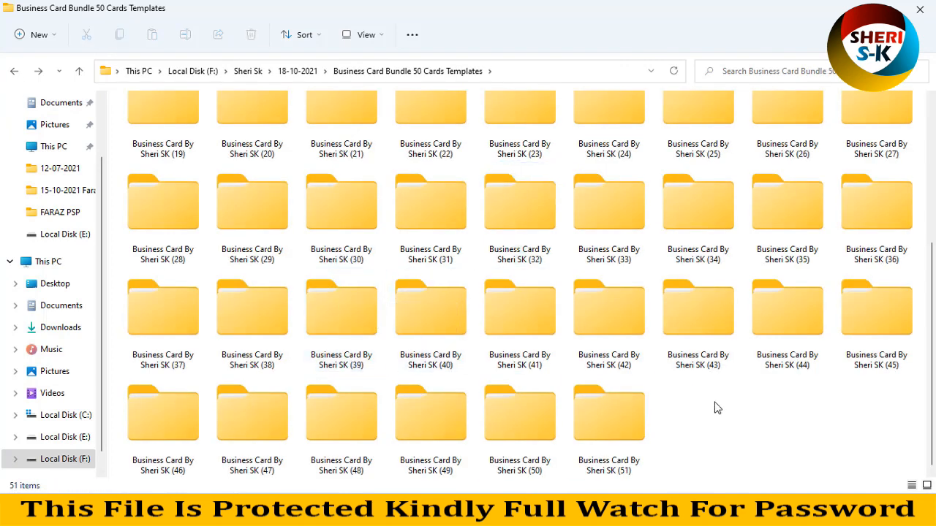
pyautogui.scroll(3)
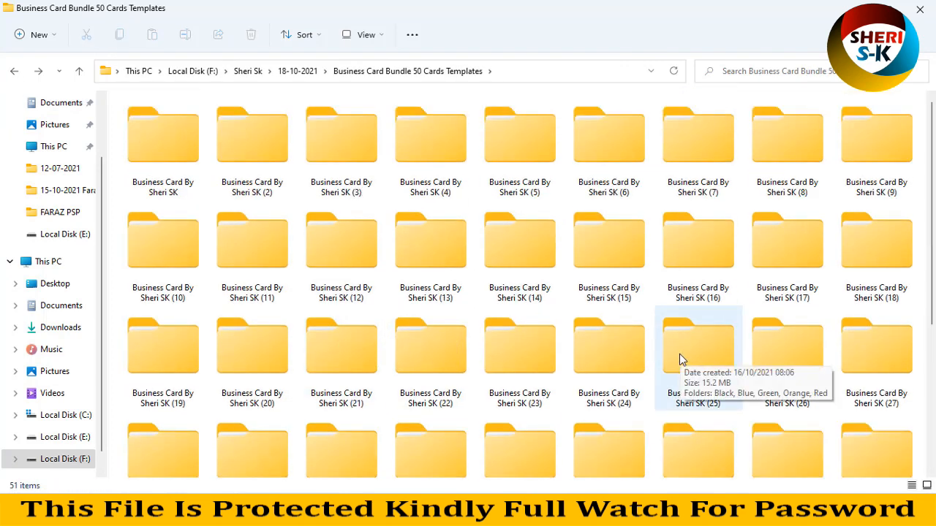